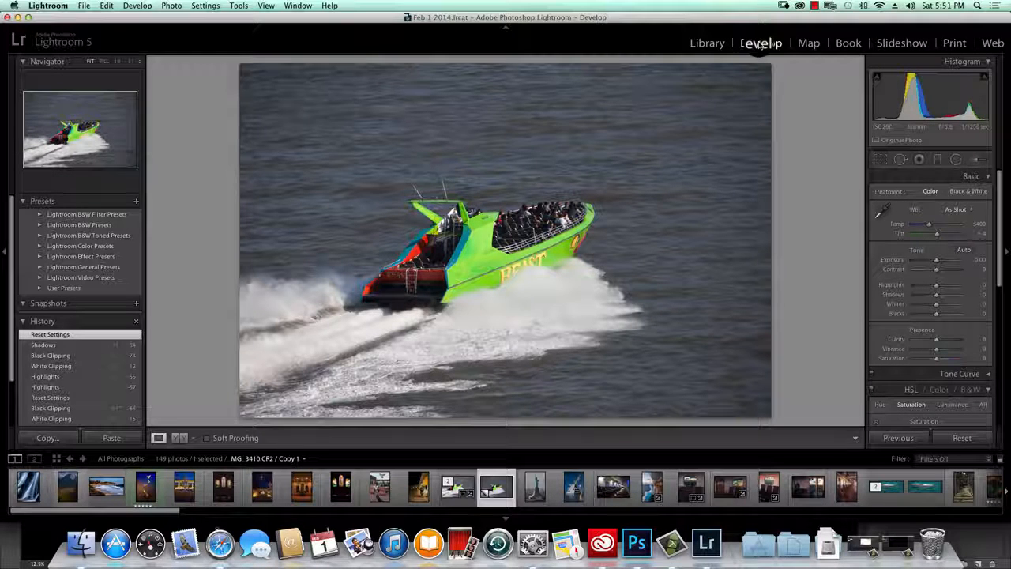
Switch to the Develop module and expand only the Basic tone panel for the speedboat photo
left_click(760, 42)
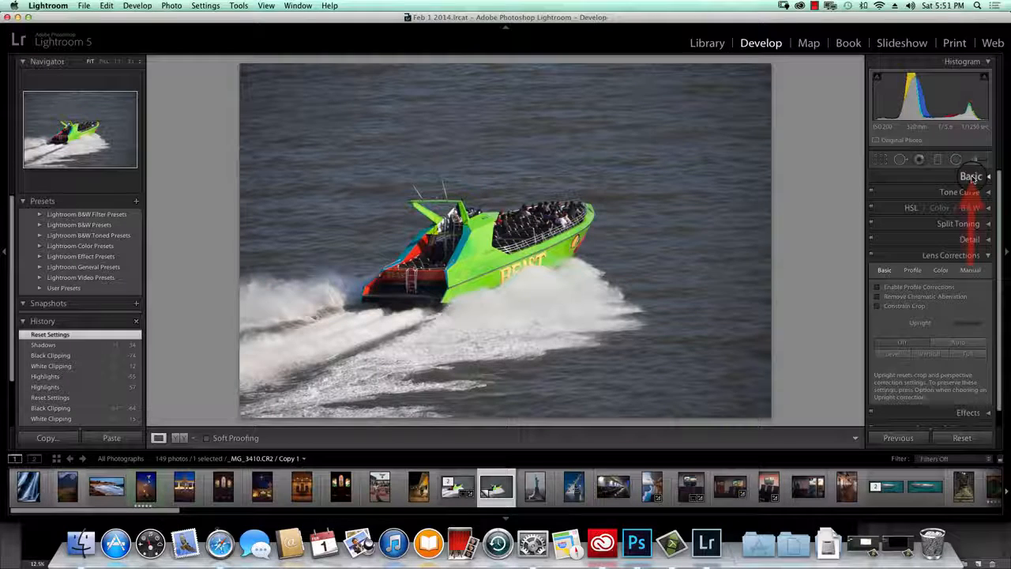
left_click(971, 176)
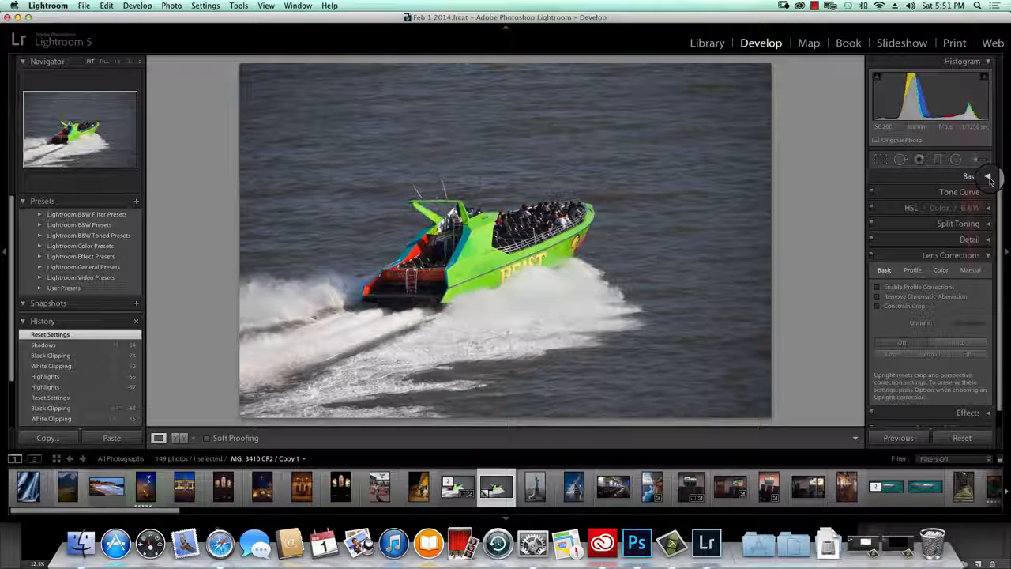
left_click(968, 176)
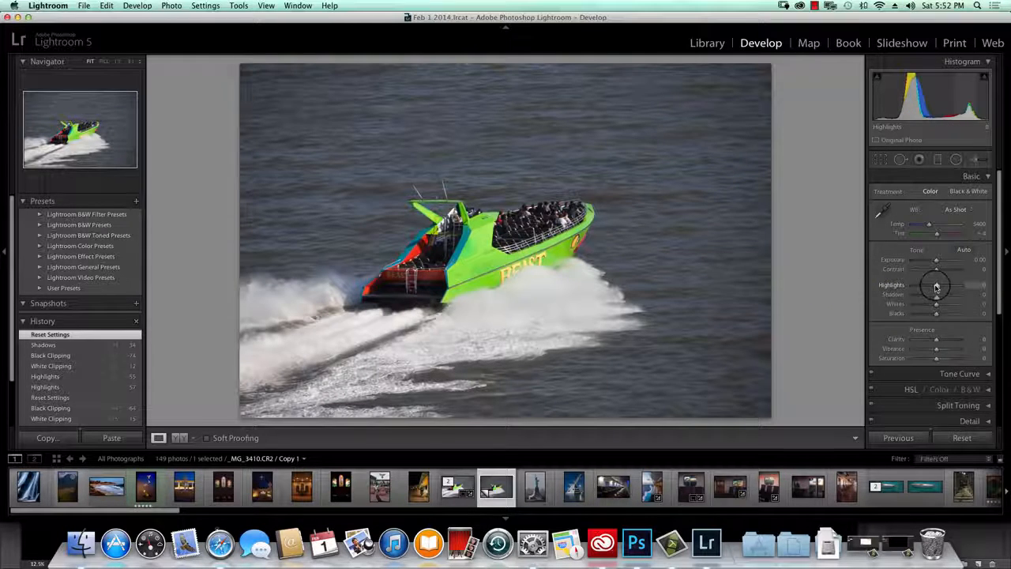
Drag Highlights down to -84 and Whites up to +35
left_click_drag(936, 284, 916, 284)
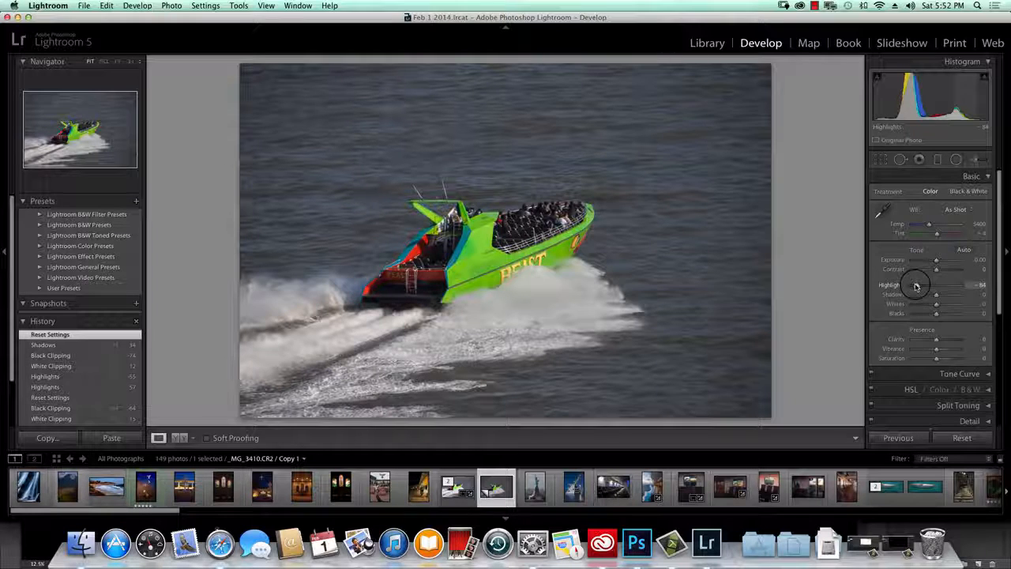
left_click_drag(936, 284, 916, 285)
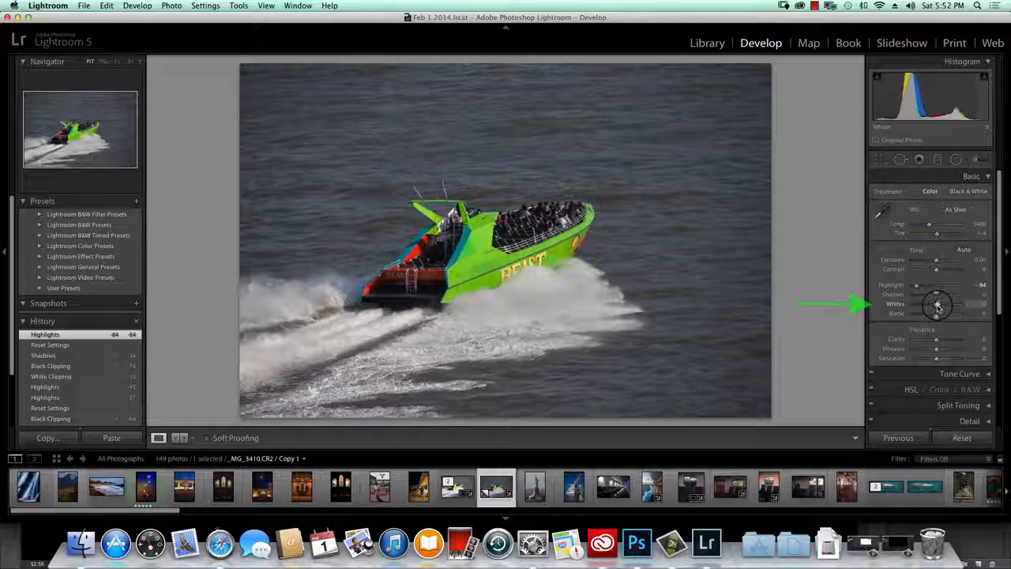
left_click_drag(936, 303, 948, 303)
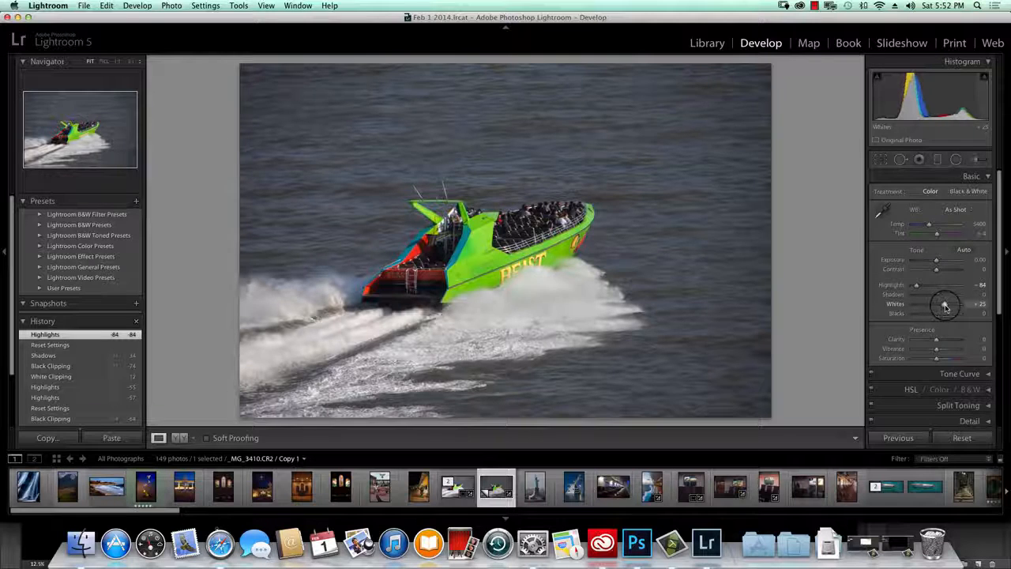
left_click_drag(936, 304, 944, 304)
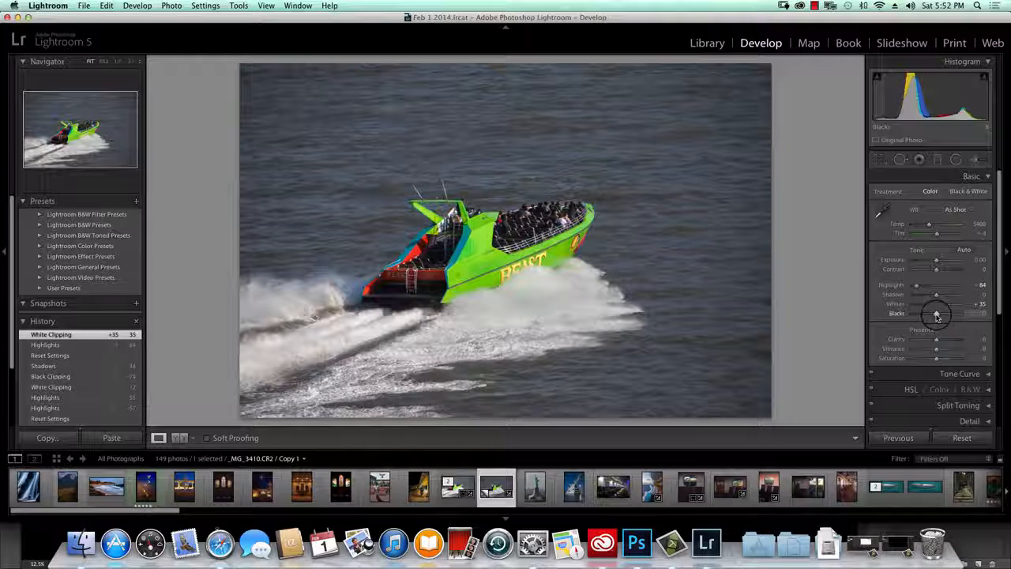
Drag the Blacks slider down to -66 to darken the water and hull
left_click_drag(932, 313, 932, 314)
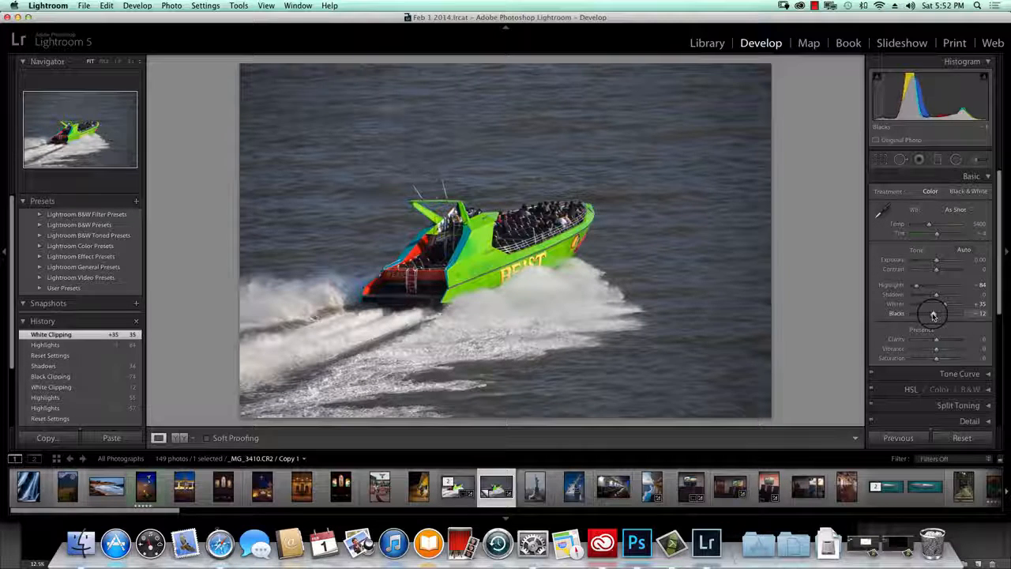
left_click_drag(936, 313, 920, 313)
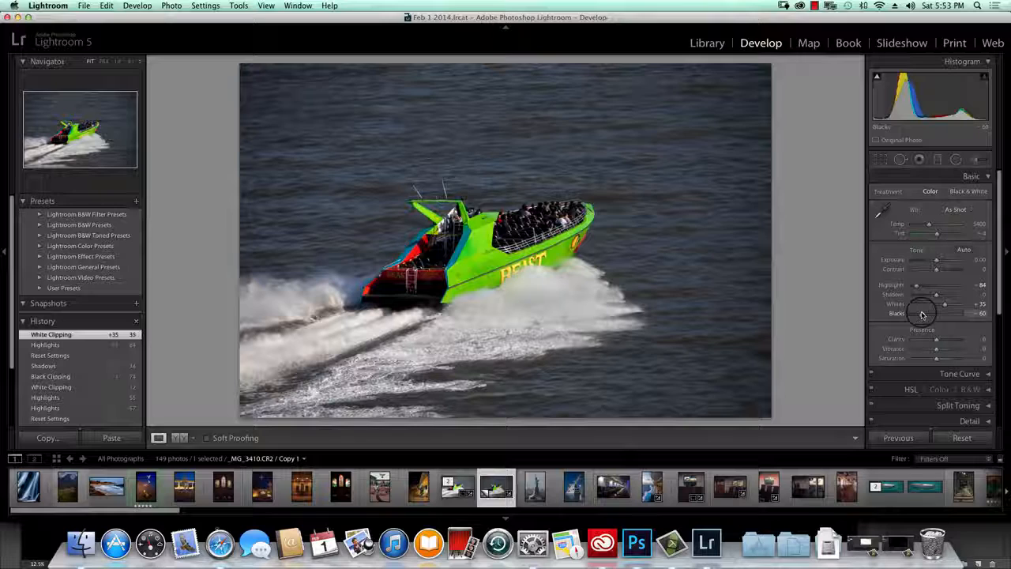
left_click_drag(937, 313, 930, 312)
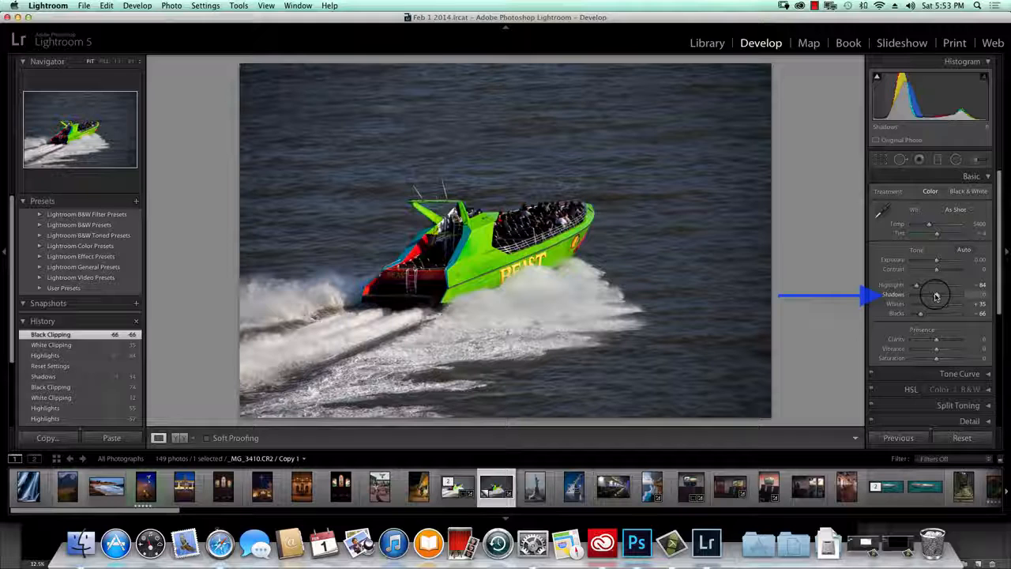
Drag the Shadows slider up to +38
left_click_drag(920, 295, 945, 295)
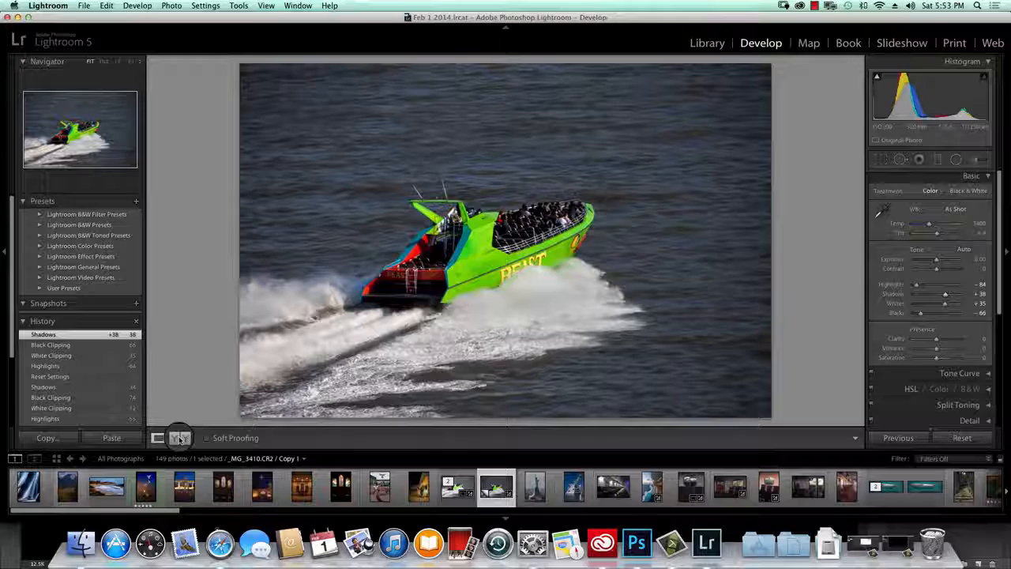
Show the Before & After left/right comparison of the speedboat photo
left_click(180, 438)
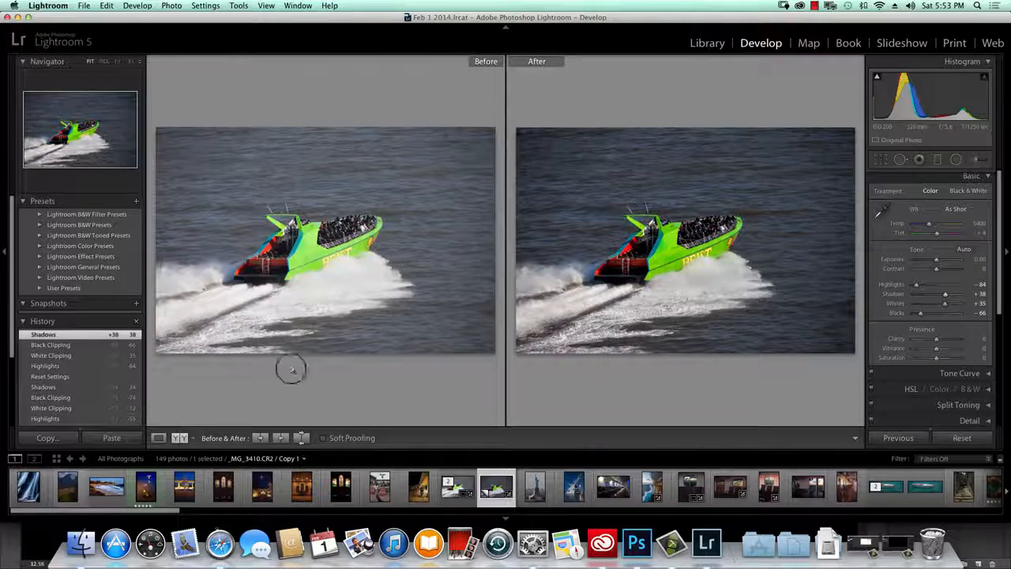
mouse_move(441, 188)
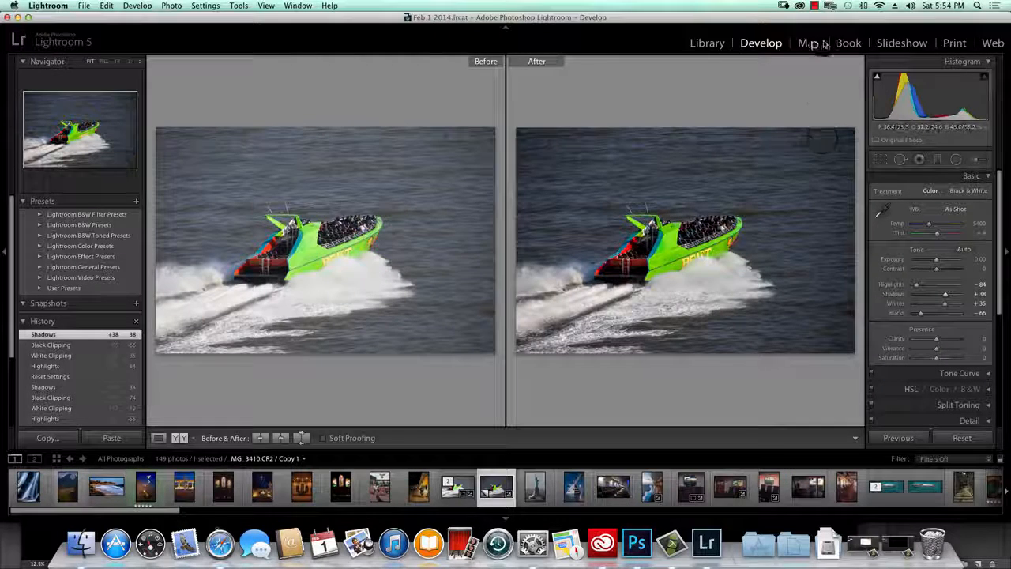
left_click(813, 6)
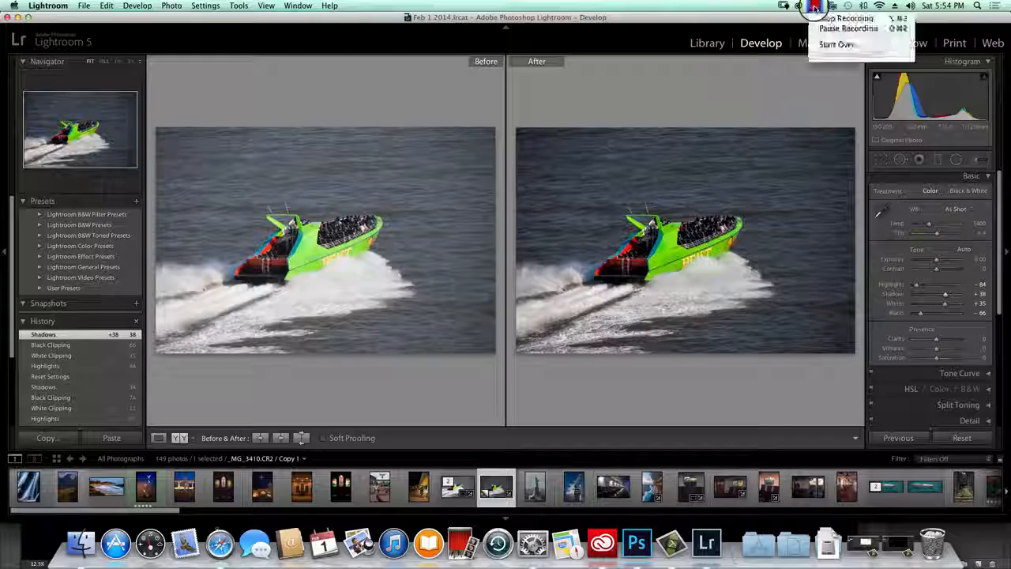